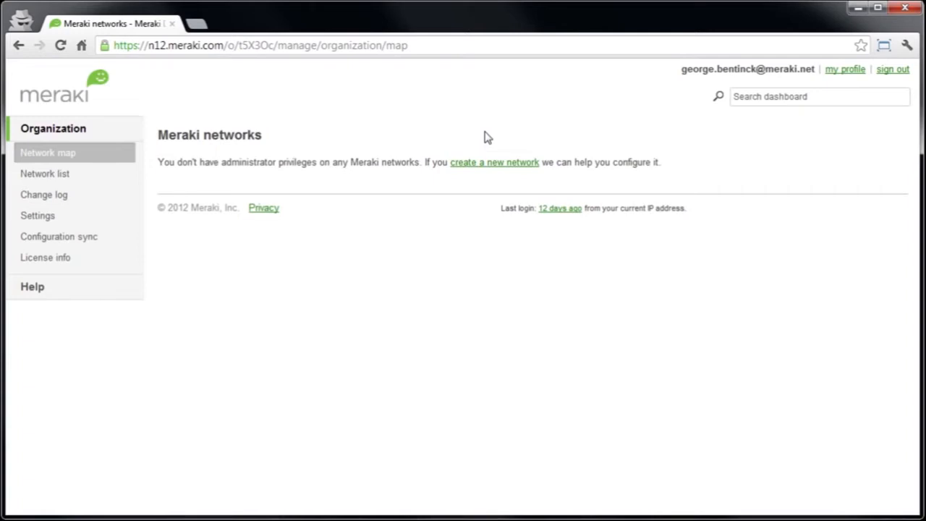
mouse_move(491, 165)
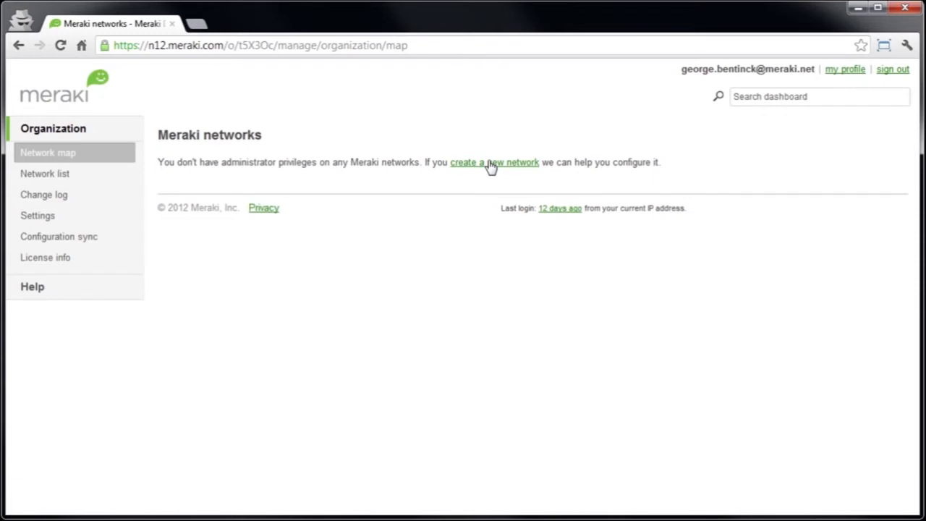
click(494, 162)
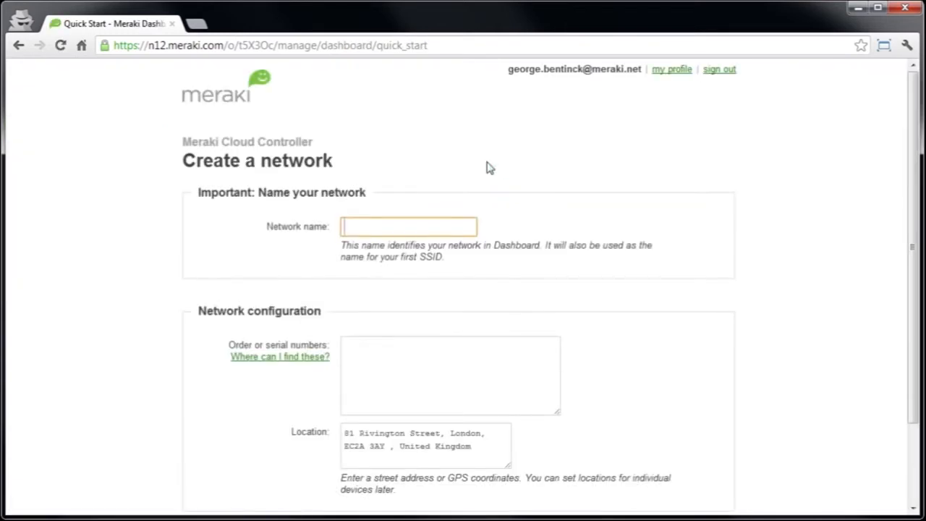
text(My)
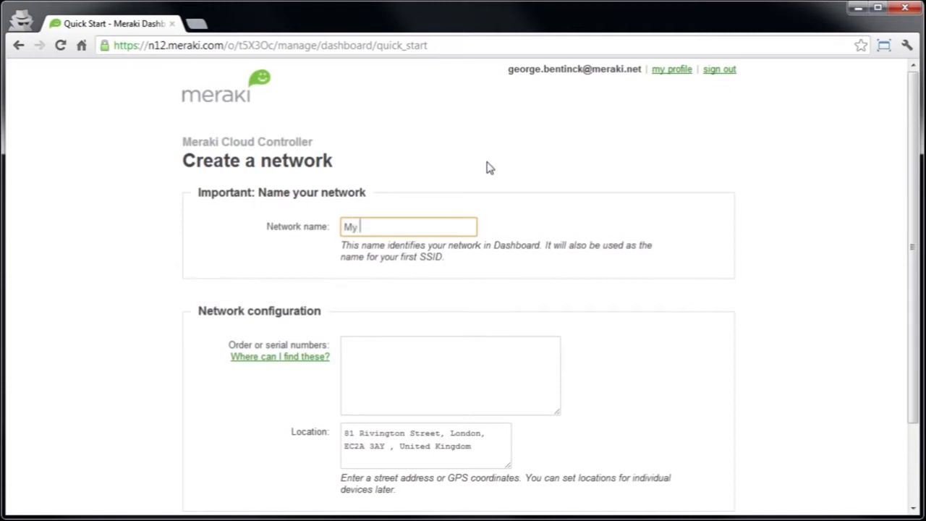
text(MX)
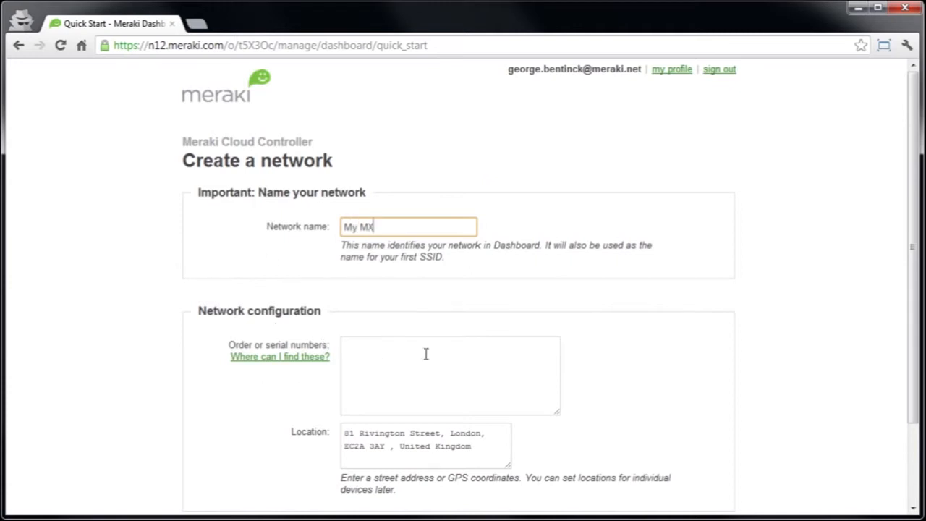
click(426, 375)
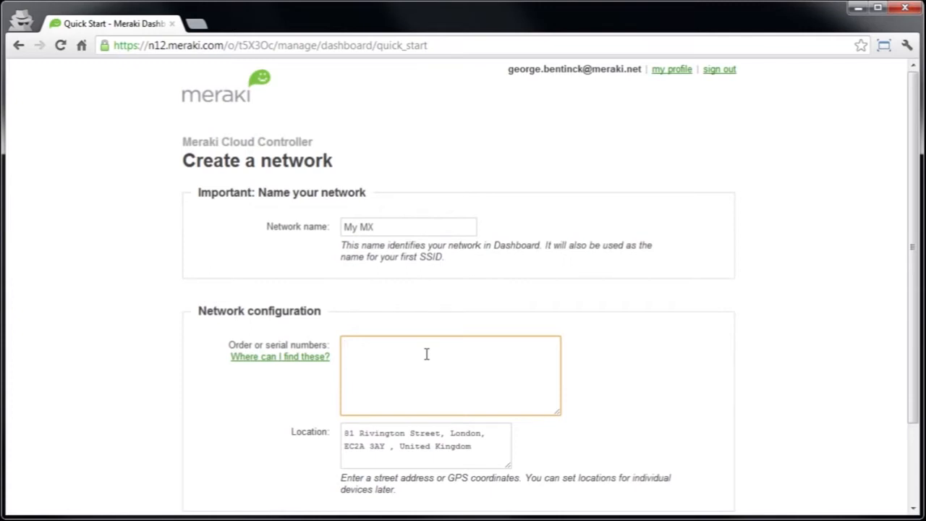
right_click(422, 347)
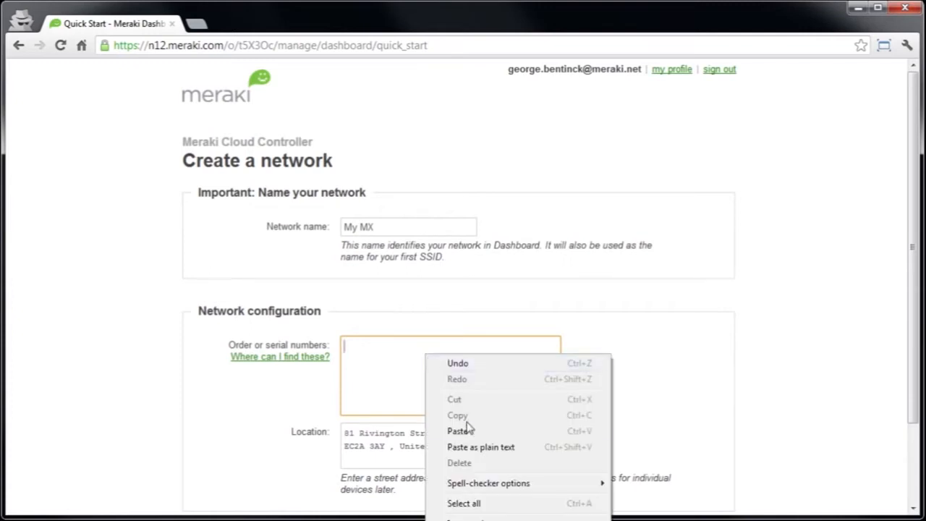
click(457, 431)
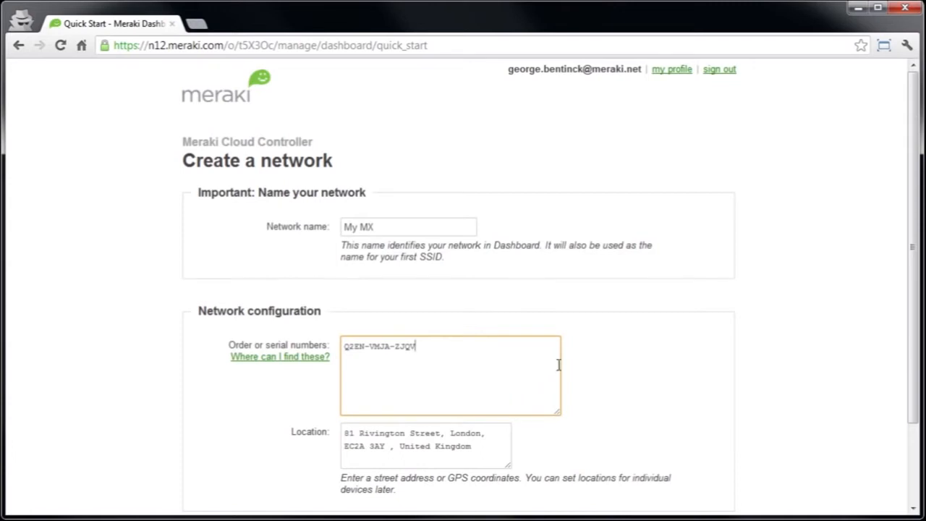
Submit the form so the My MX network is created with its appliance
click(457, 455)
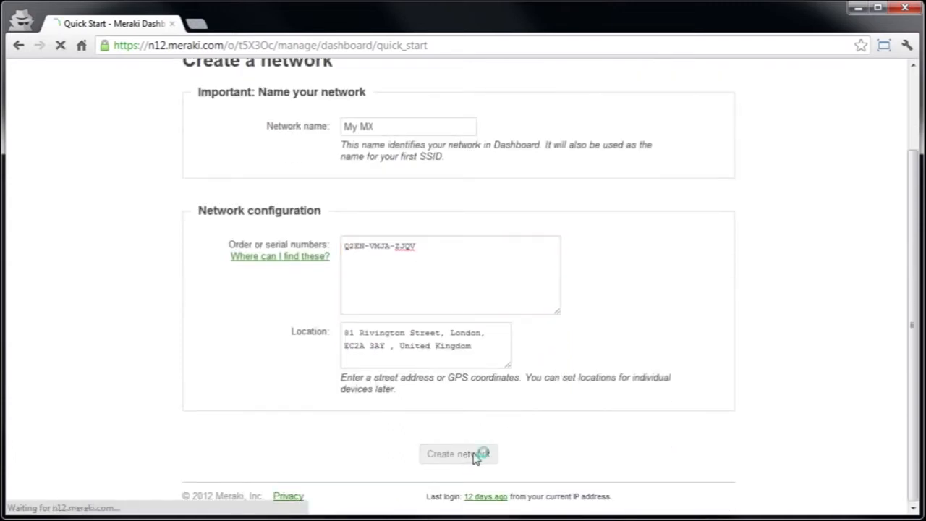
click(459, 454)
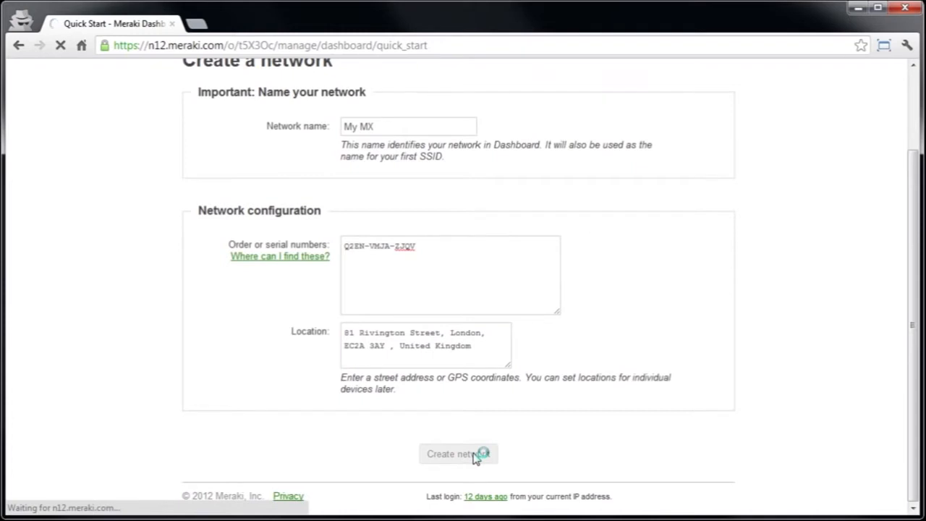
click(458, 454)
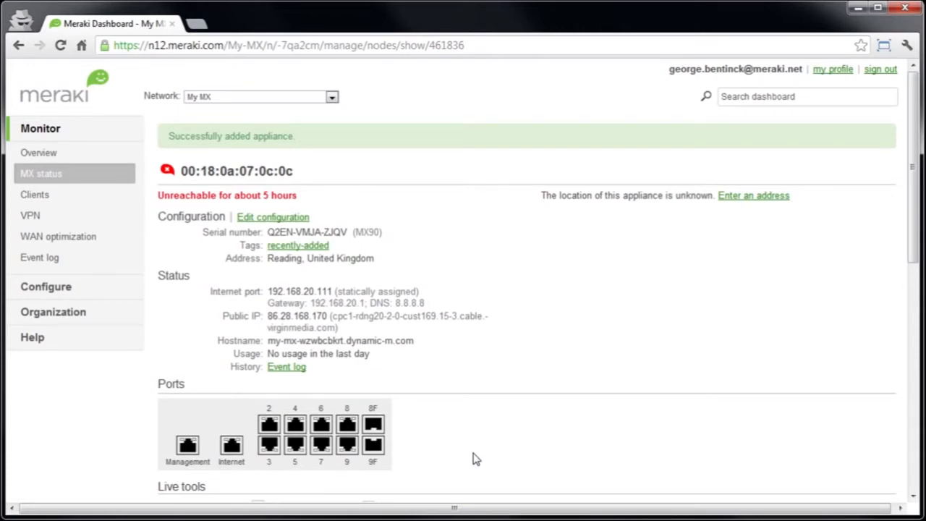
mouse_move(339, 206)
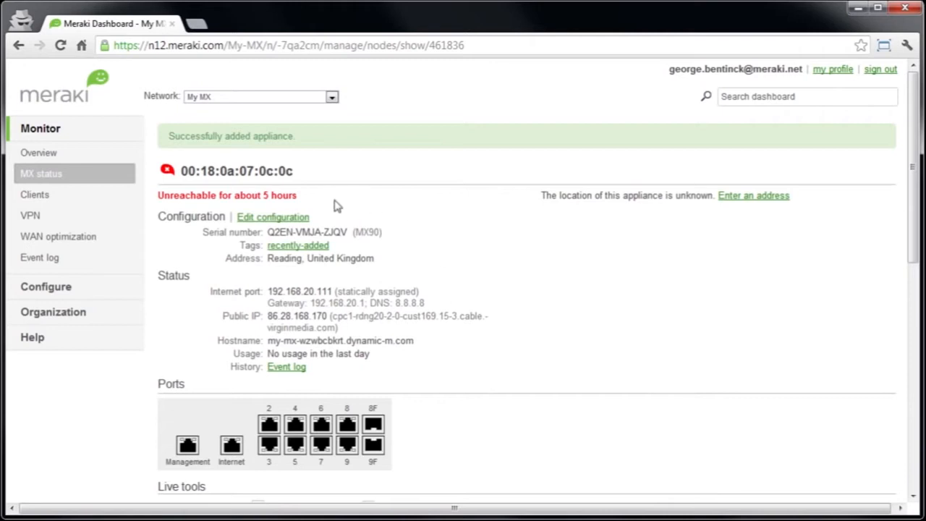
mouse_move(329, 203)
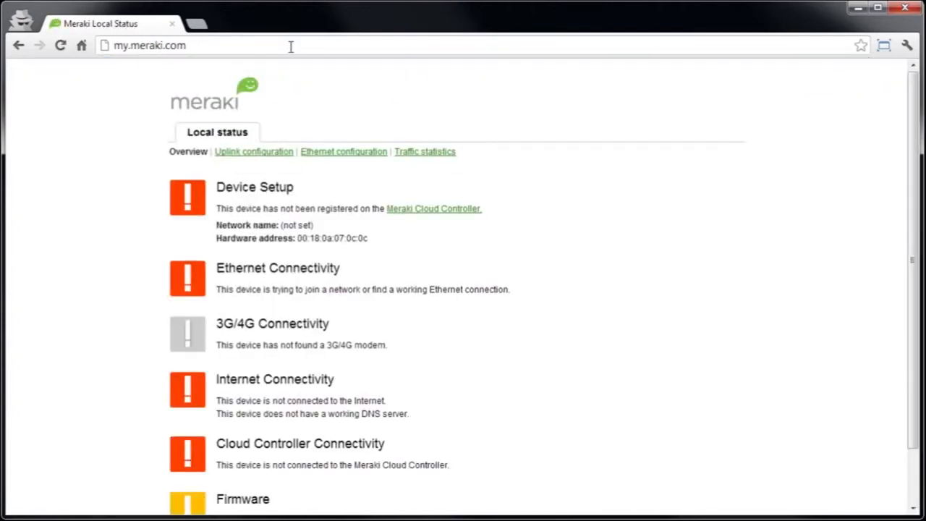
mouse_move(434, 235)
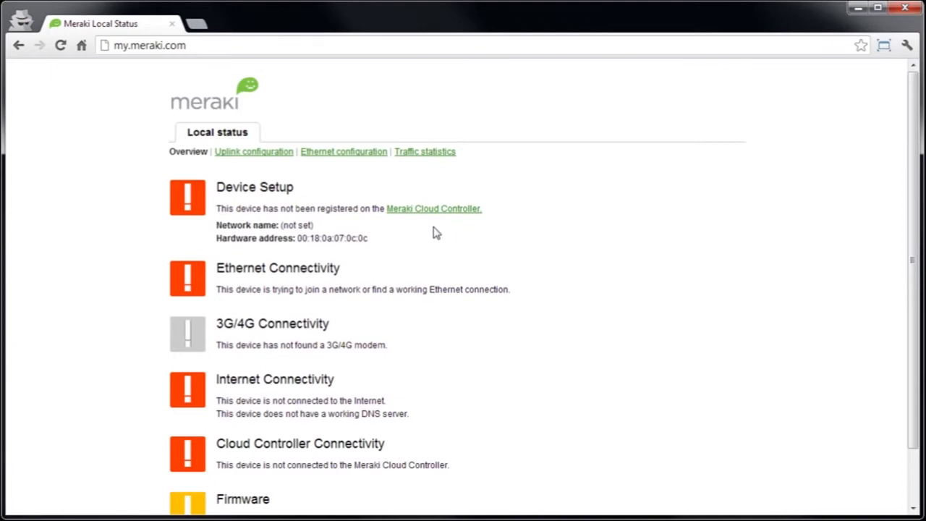
mouse_move(435, 249)
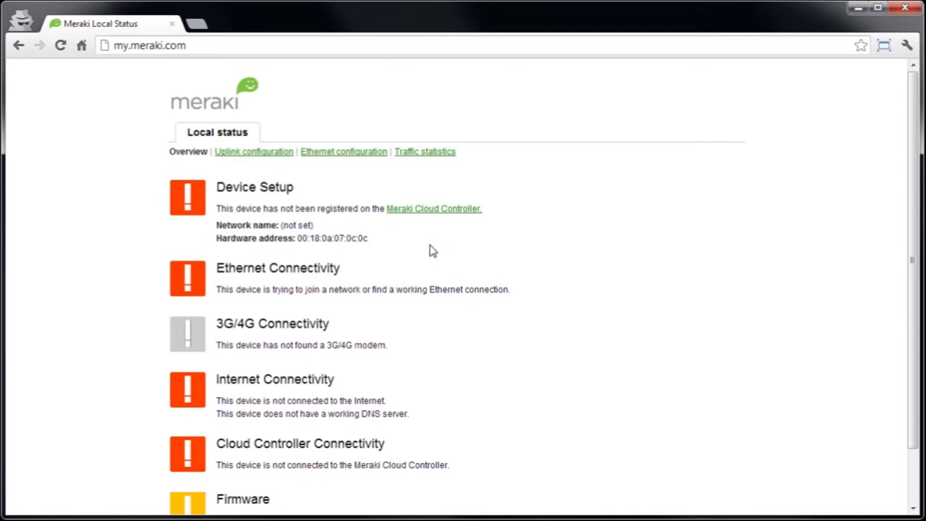
Review the failing overview checks and go to the device's uplink configuration
scroll(down, 3)
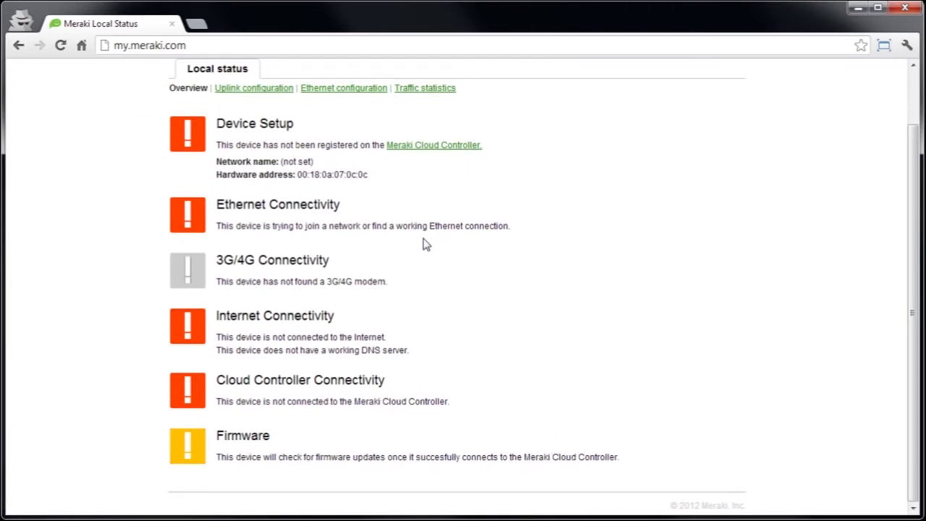
mouse_move(430, 239)
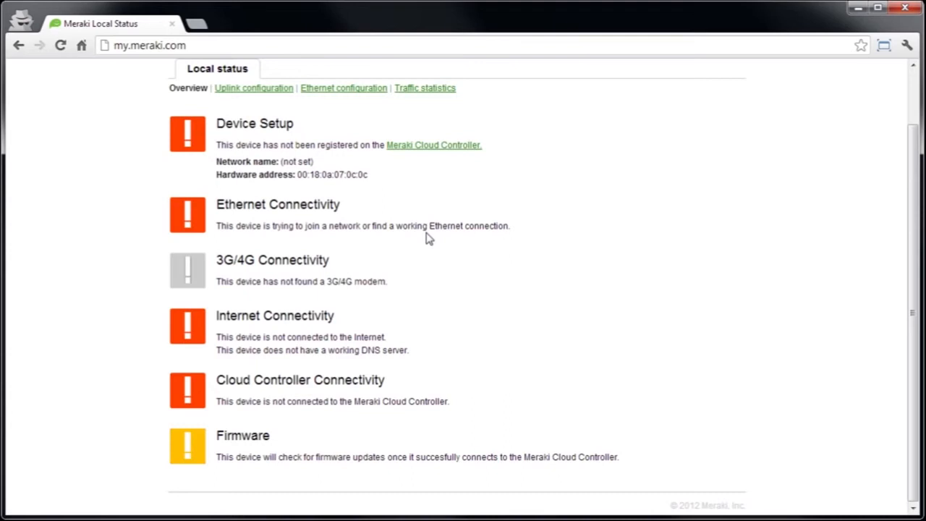
click(255, 88)
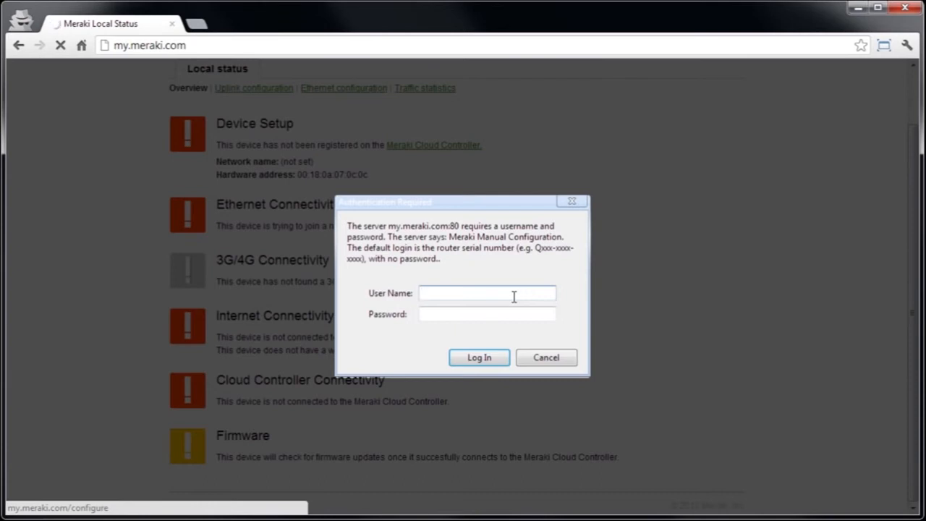
Sign in through the Authentication Required prompt to reach the uplink configuration
click(469, 292)
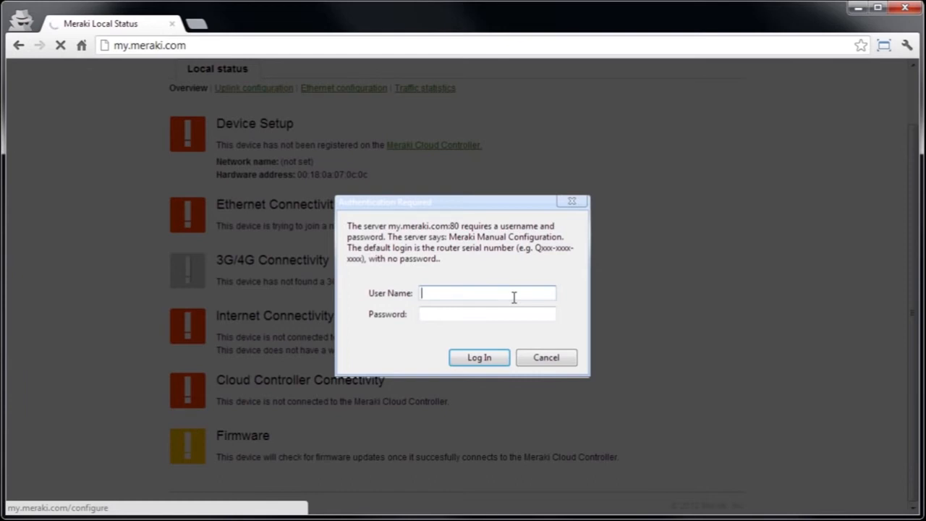
click(479, 357)
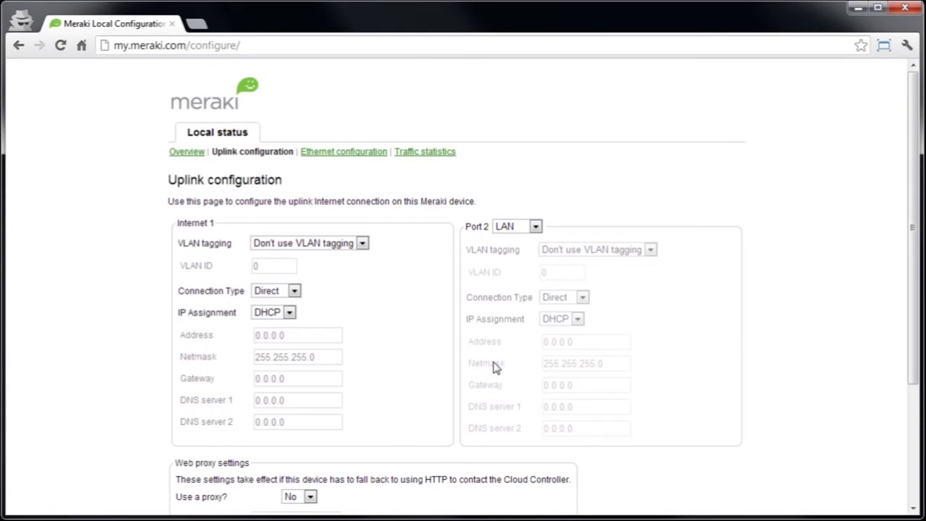
mouse_move(498, 277)
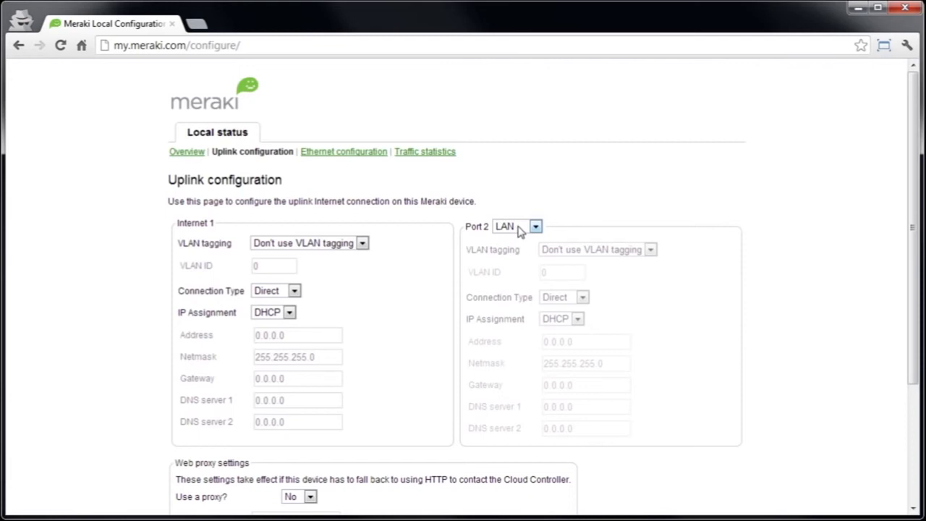
Keep Port 2 as LAN and switch Internet 1 to static IP assignment
click(537, 226)
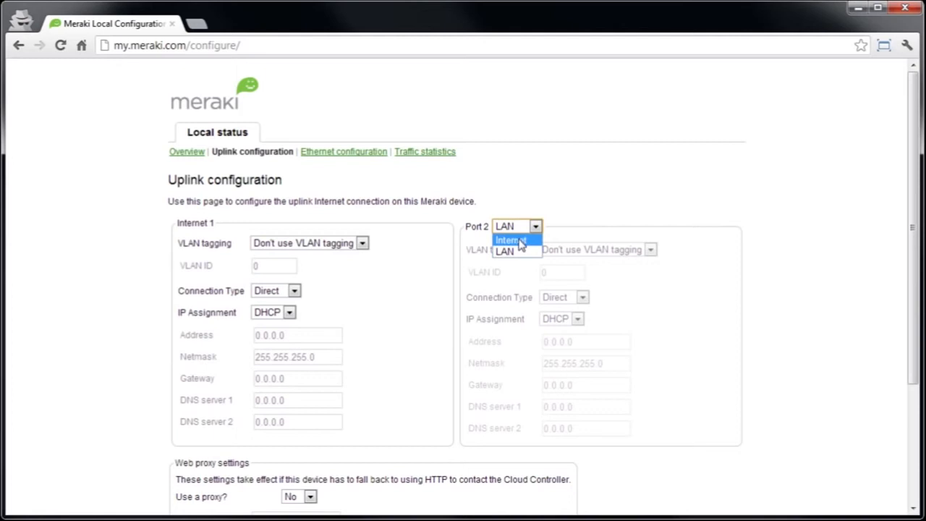
click(515, 252)
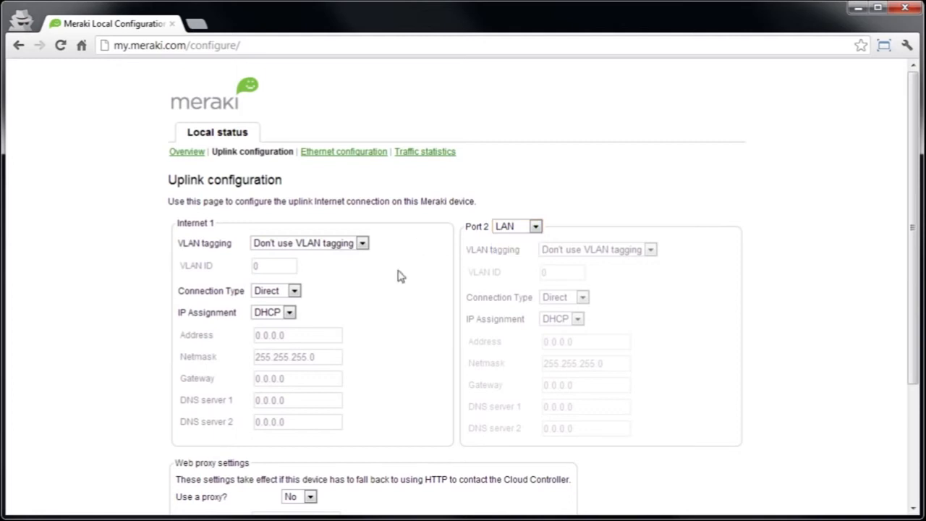
mouse_move(289, 313)
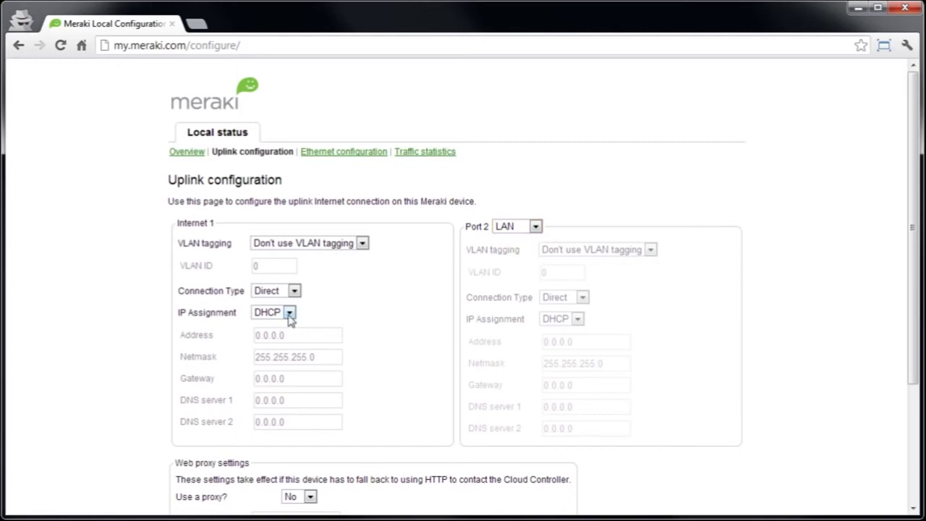
click(290, 312)
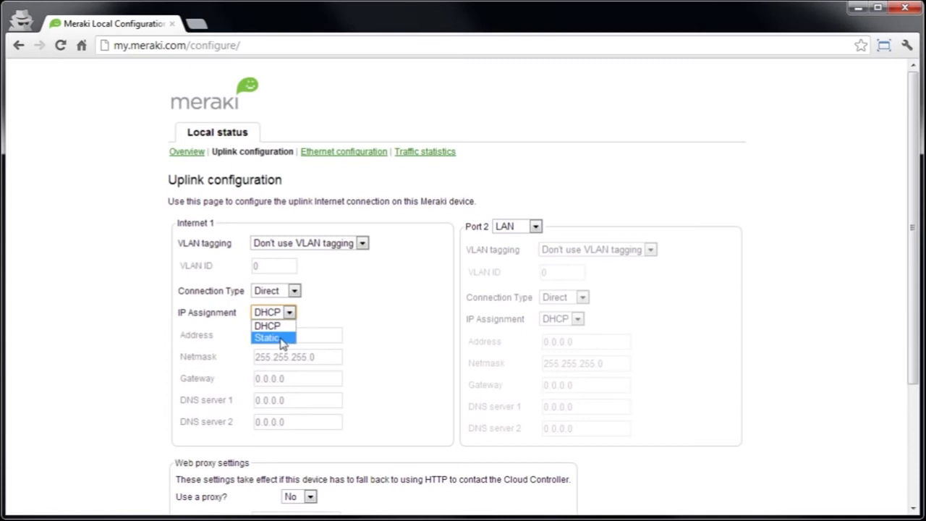
click(281, 335)
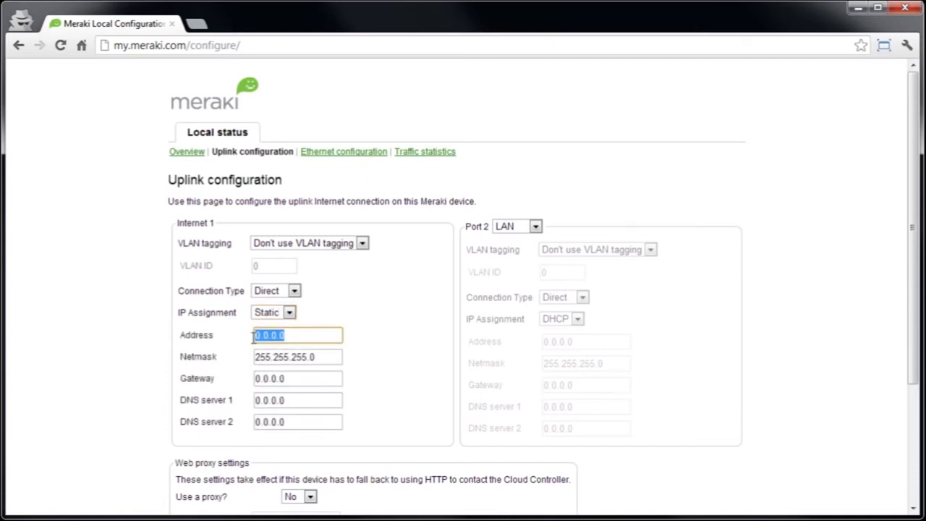
Enter address 192.168.20.111, gateway 192.168.20.1 and DNS server 8.8.8.8 for Internet 1
text(192.168.20.11)
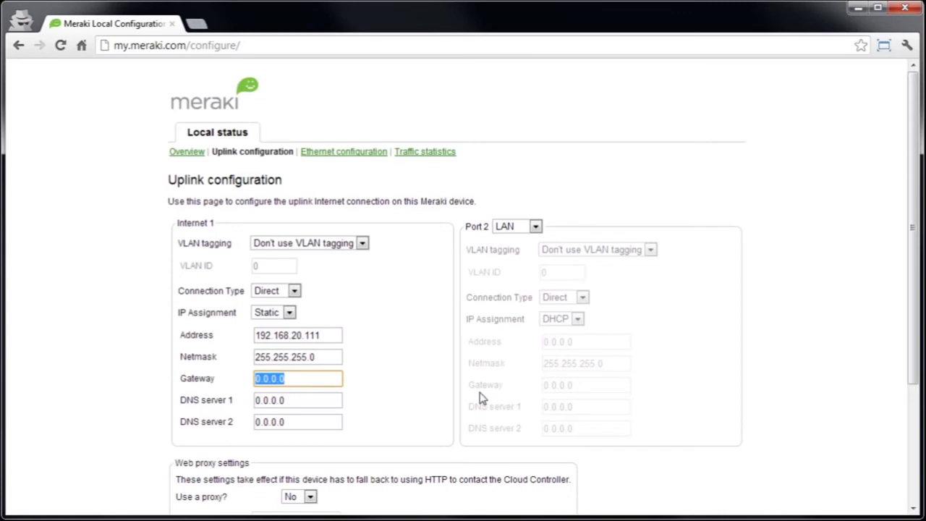
text(1)
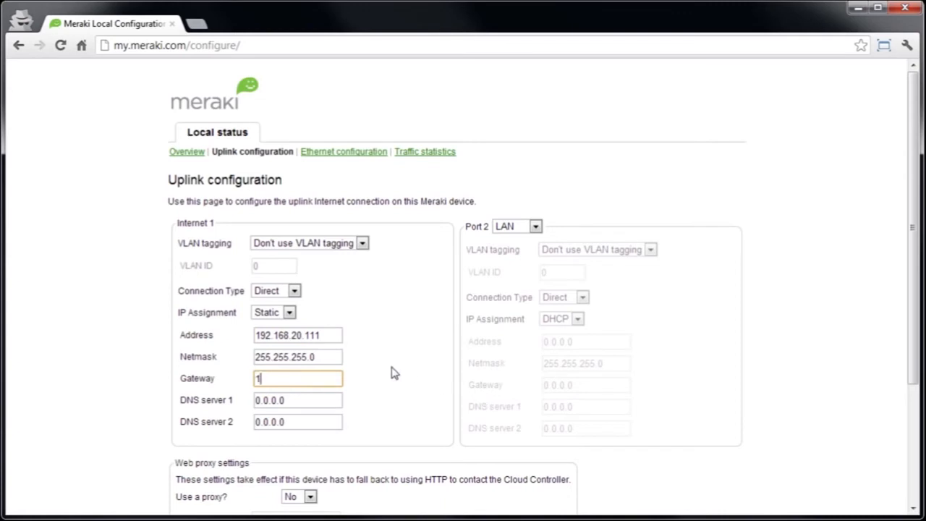
text(92.168.20.1)
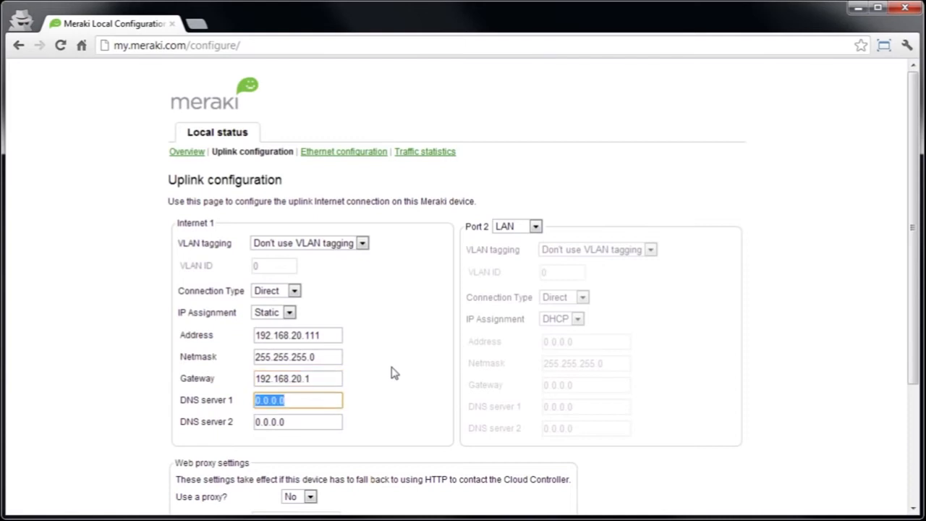
text(8.8.8.8)
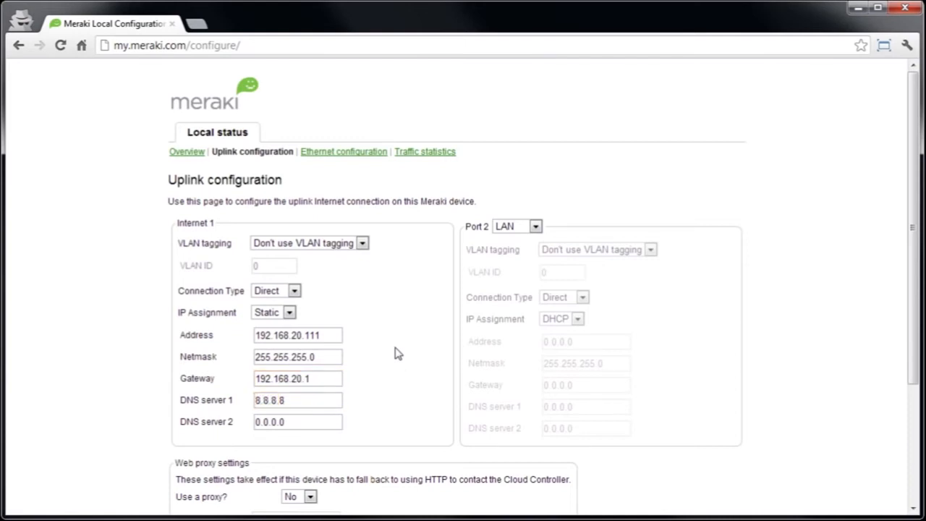
scroll(down, 3)
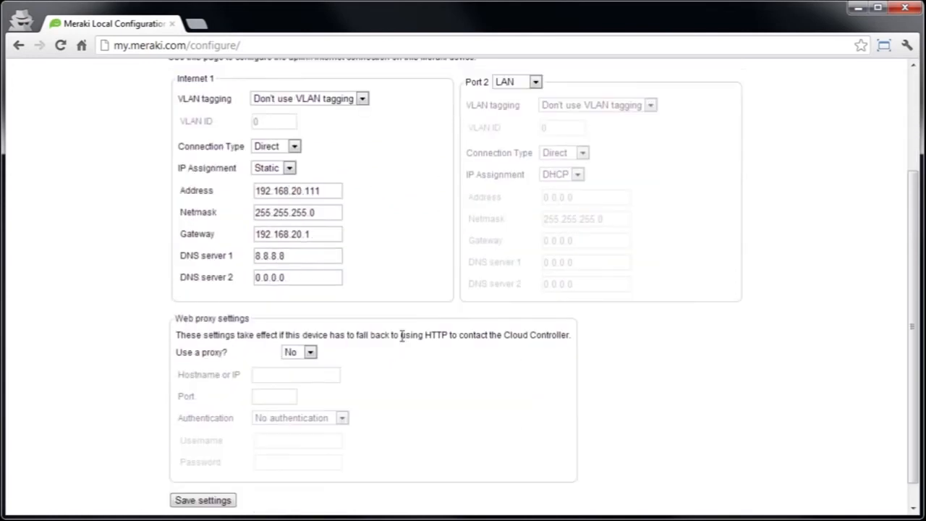
mouse_move(249, 336)
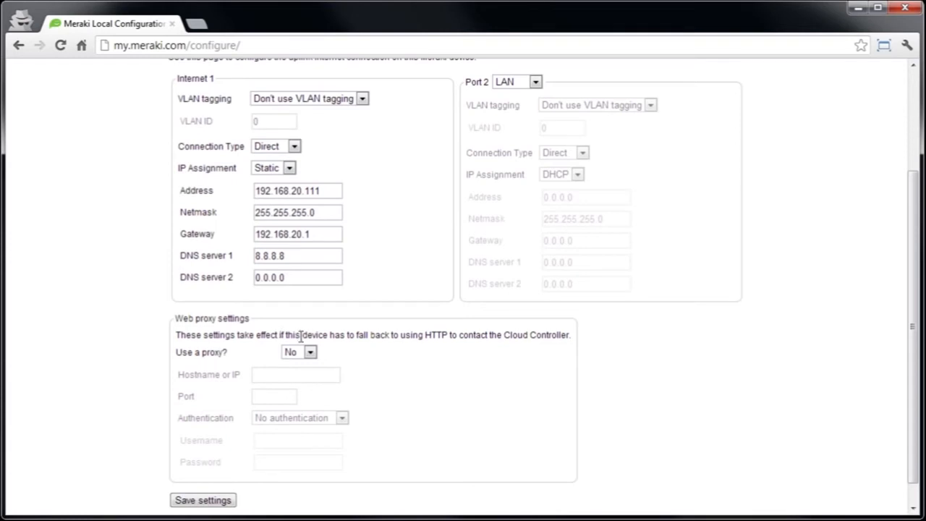
mouse_move(256, 352)
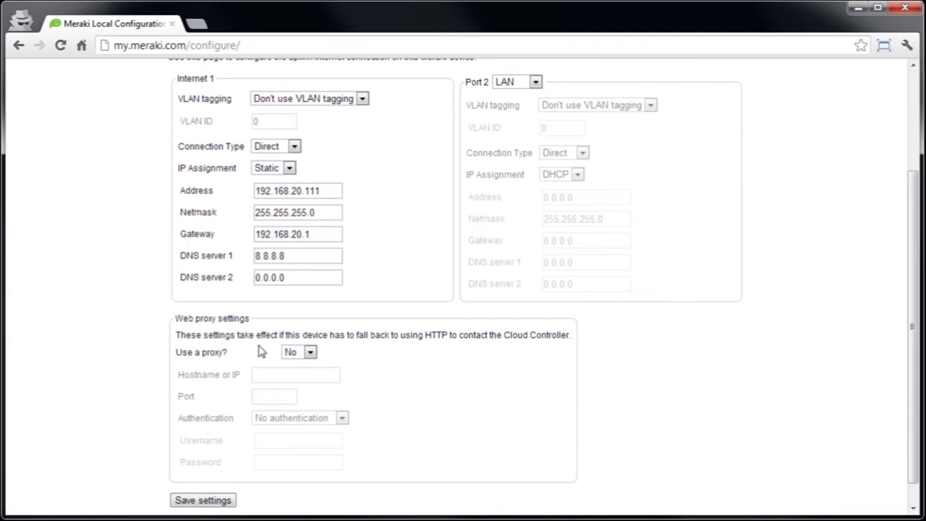
mouse_move(263, 379)
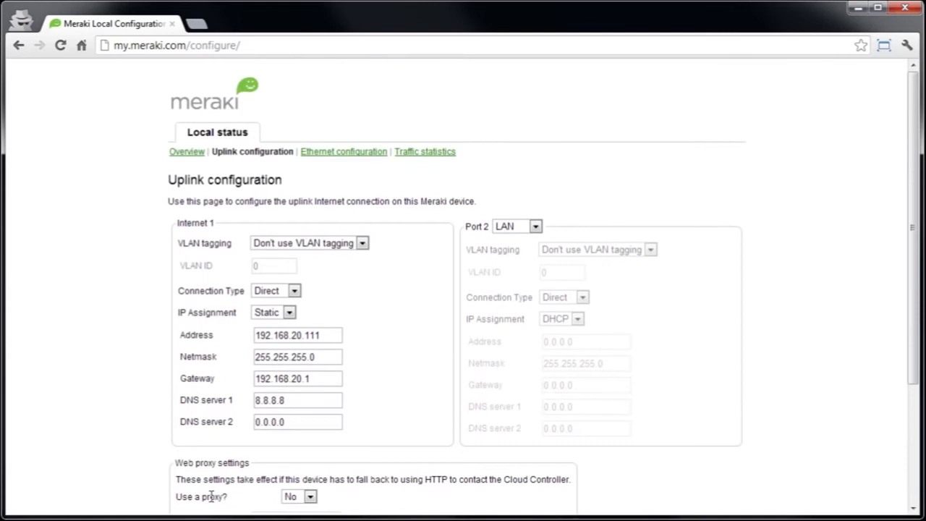
mouse_move(145, 389)
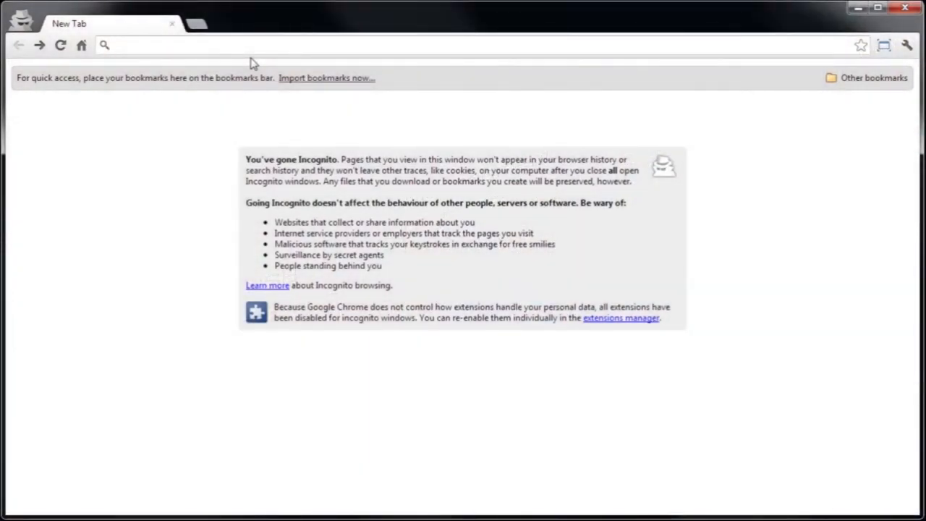
Browse to my.meraki.com and review the overview checks now all green
text(my.meraki.com)
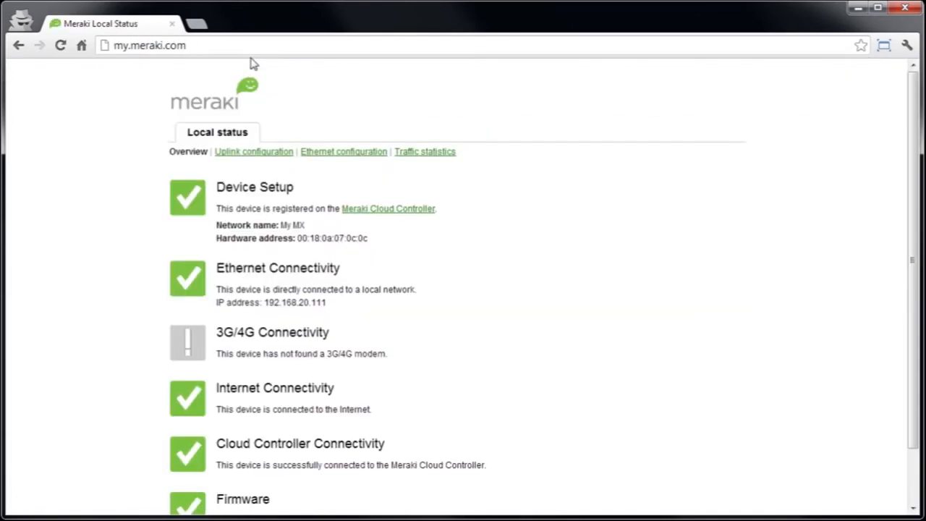
mouse_move(385, 194)
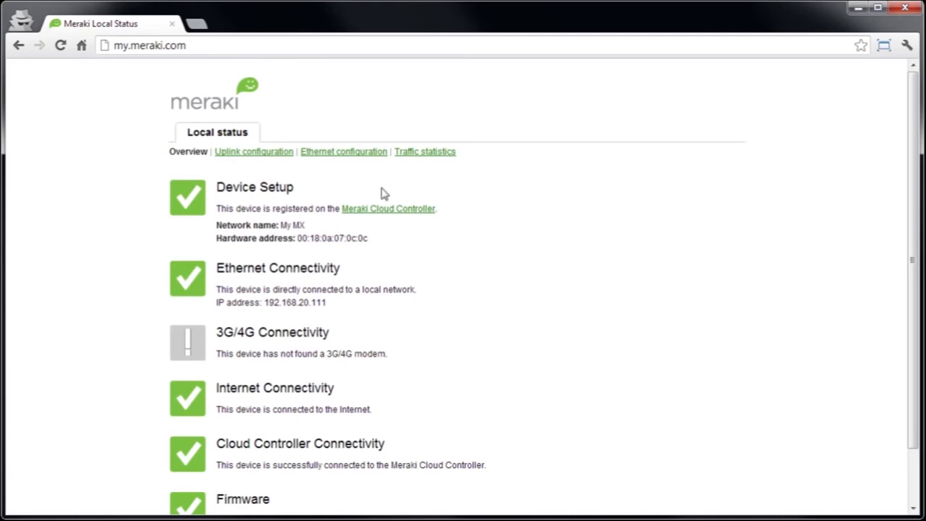
mouse_move(501, 255)
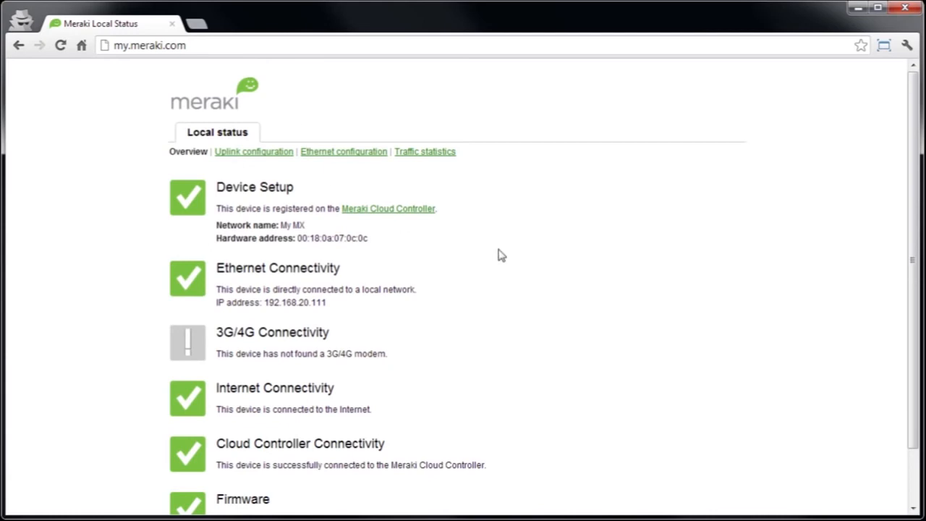
scroll(down, 3)
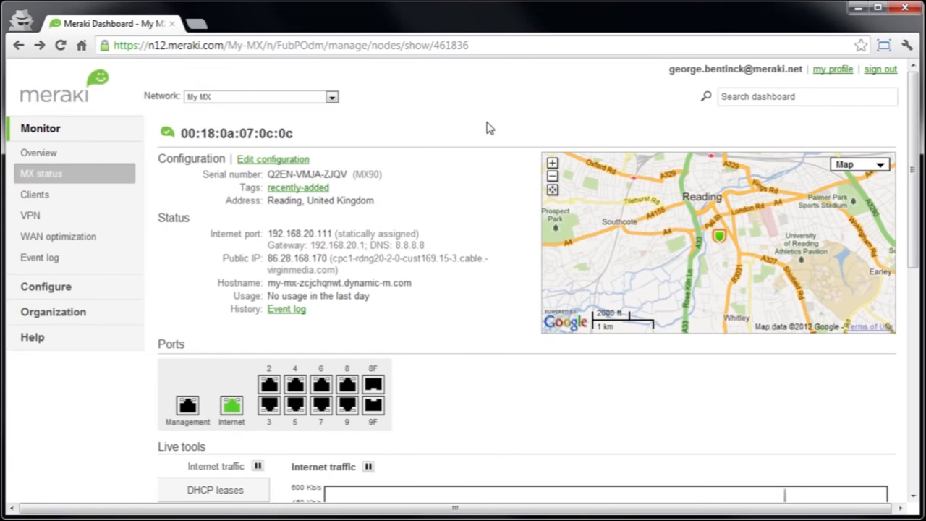
mouse_move(267, 237)
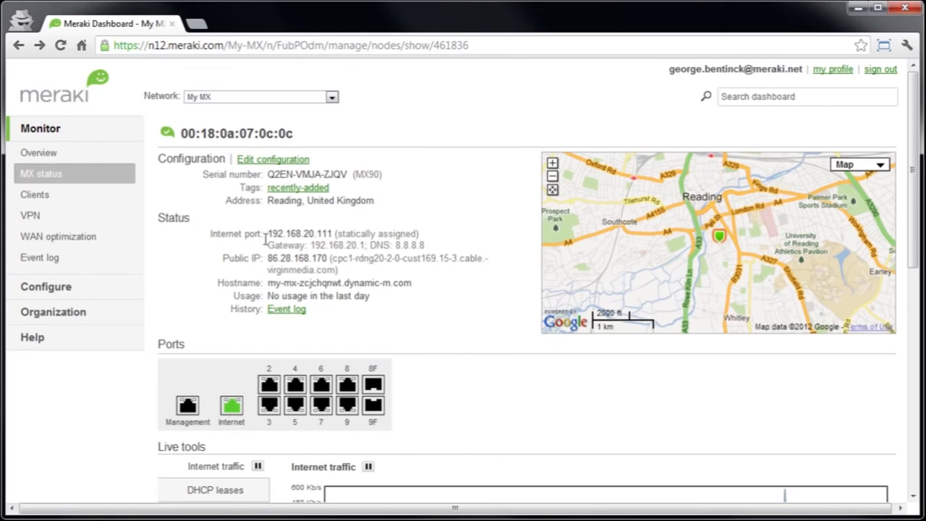
Expand Configure in the sidebar and go to the My MX network settings page
click(45, 286)
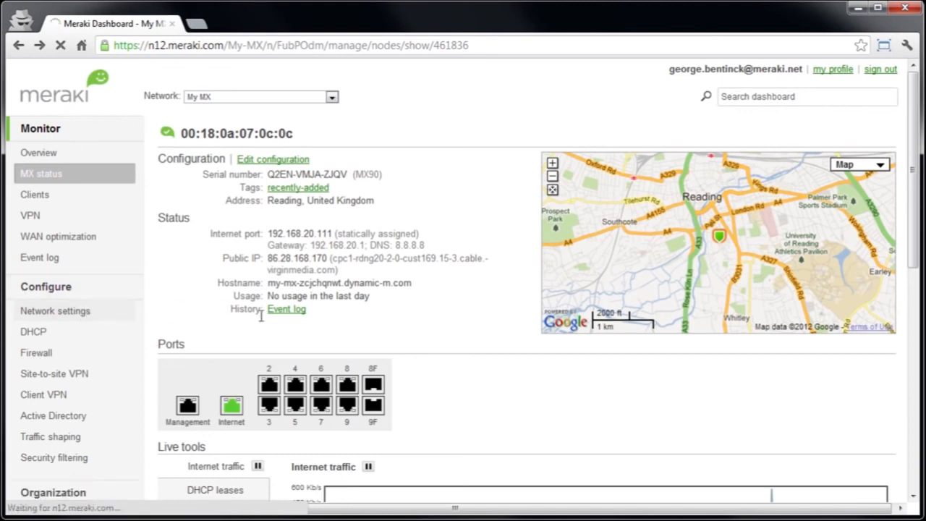
click(55, 309)
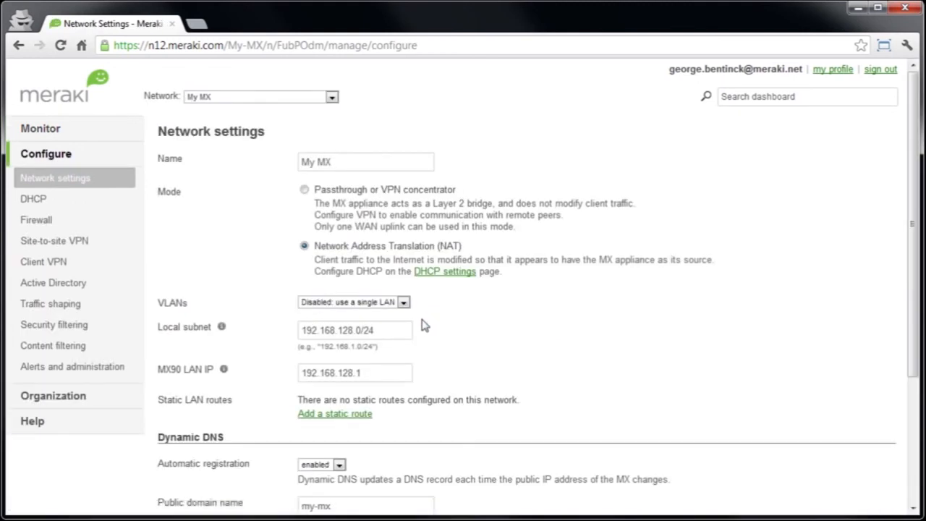